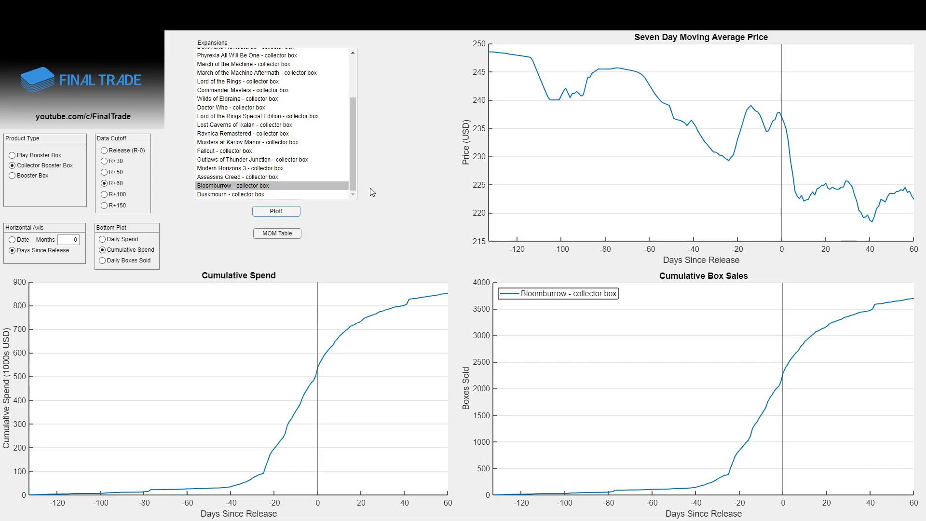
pyautogui.moveTo(422, 202)
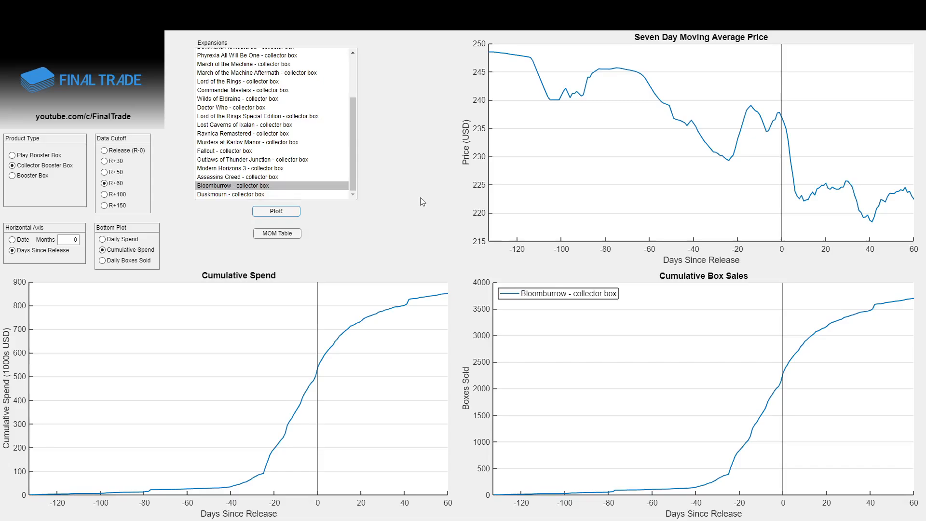
pyautogui.moveTo(919, 309)
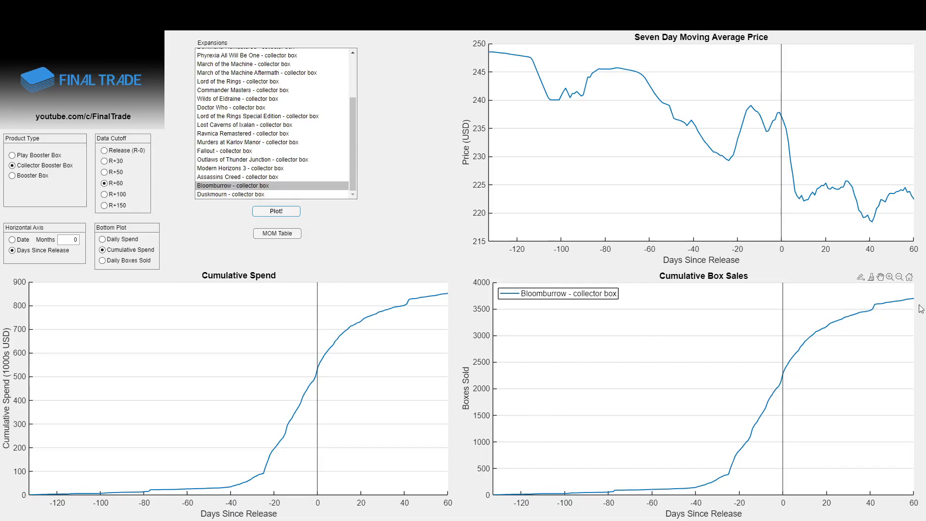
pyautogui.moveTo(843, 322)
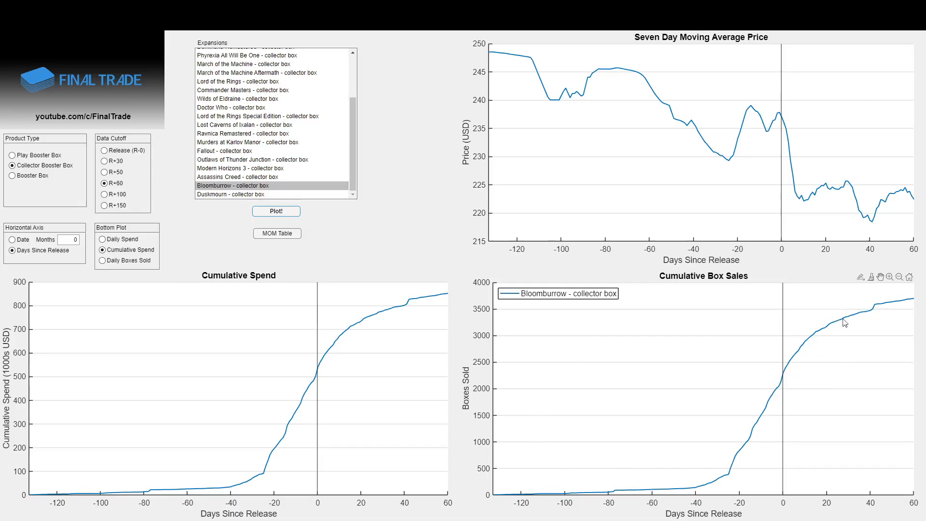
pyautogui.moveTo(866, 341)
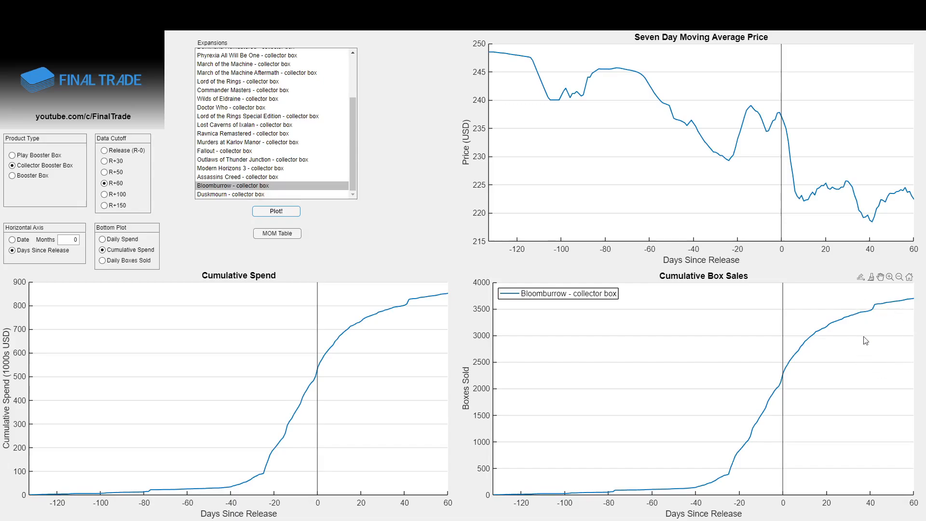
pyautogui.moveTo(798, 333)
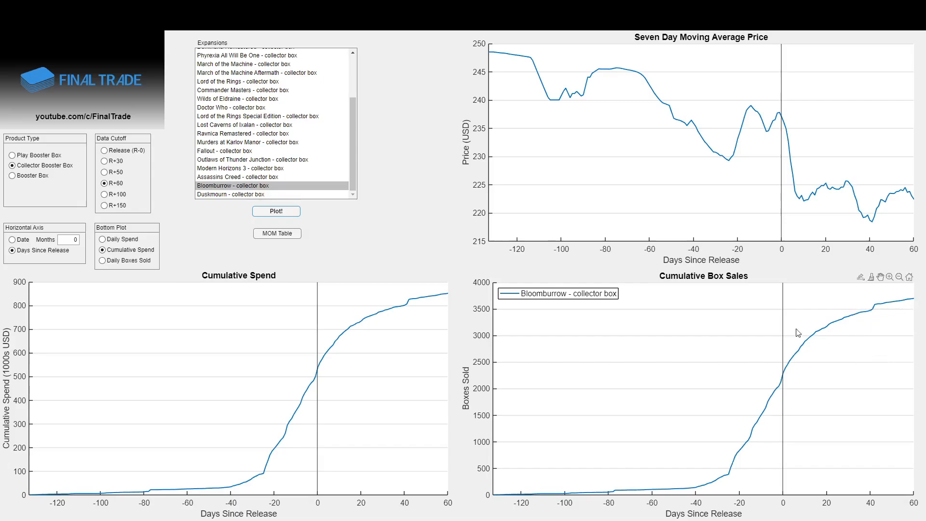
pyautogui.moveTo(433, 295)
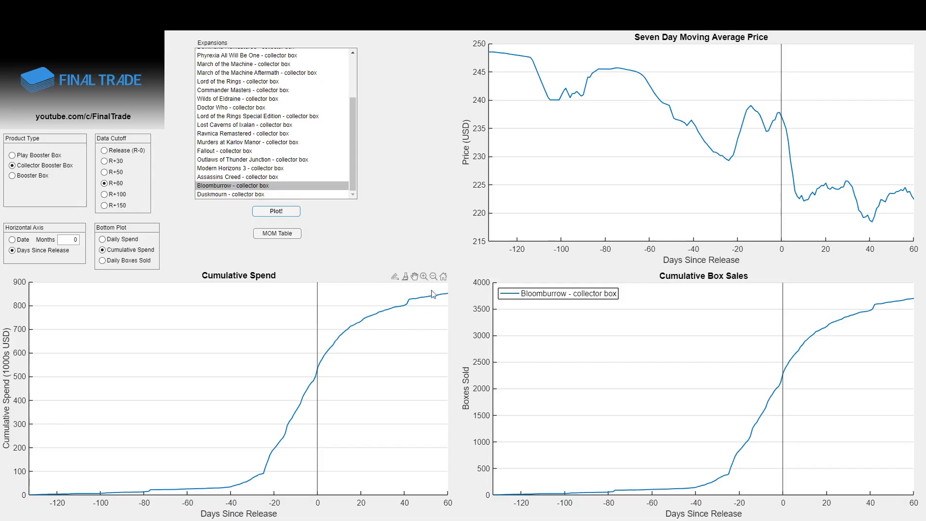
pyautogui.moveTo(414, 177)
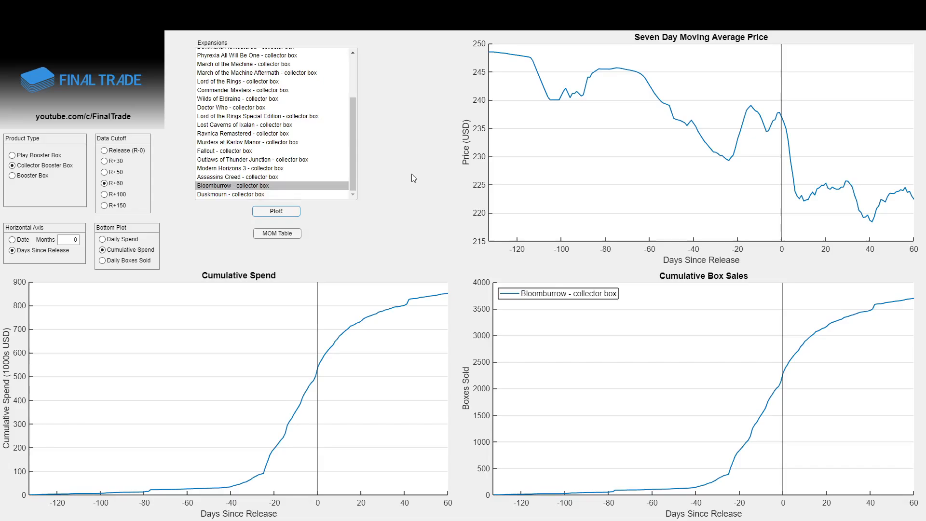
pyautogui.moveTo(401, 182)
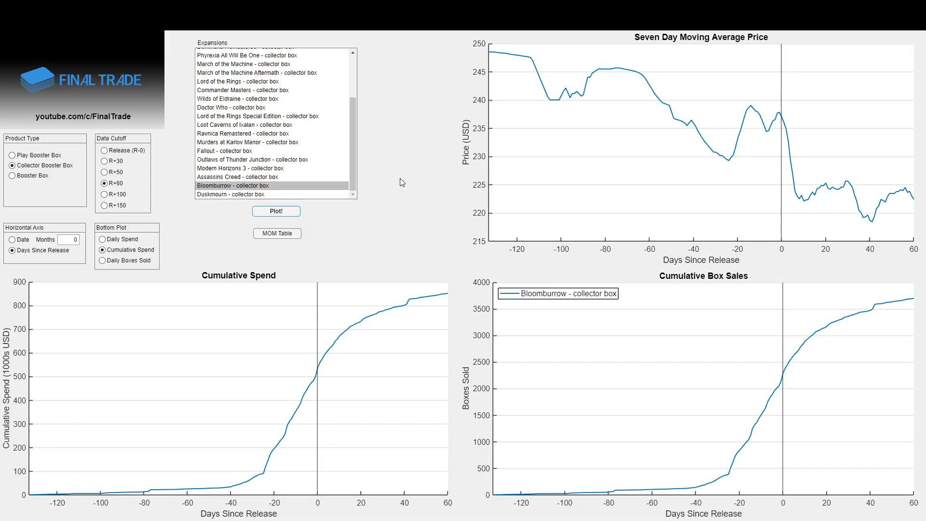
pyautogui.moveTo(410, 196)
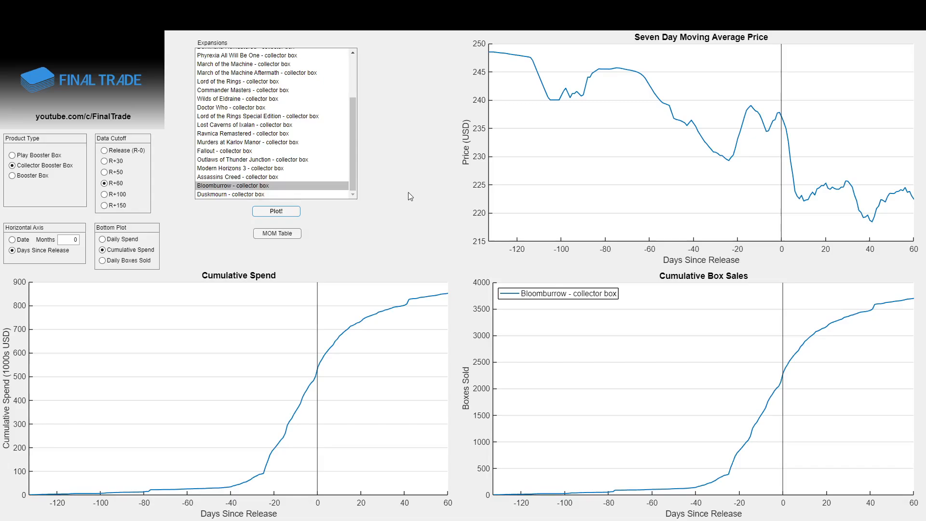
pyautogui.moveTo(406, 204)
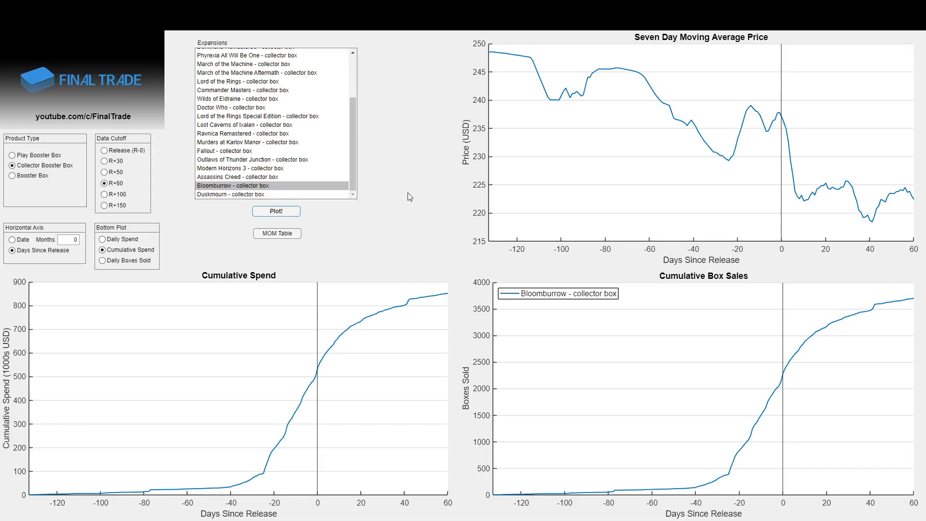
pyautogui.moveTo(409, 196)
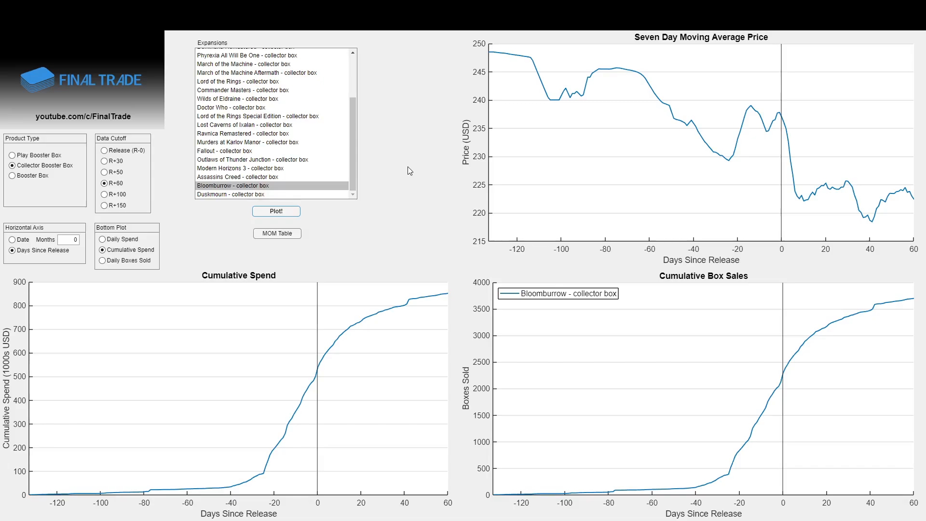
# Plot Bloomburrow against Outlaws of Thunder Junction and Murders at Karlov Manor collector boxes.
pyautogui.click(254, 159)
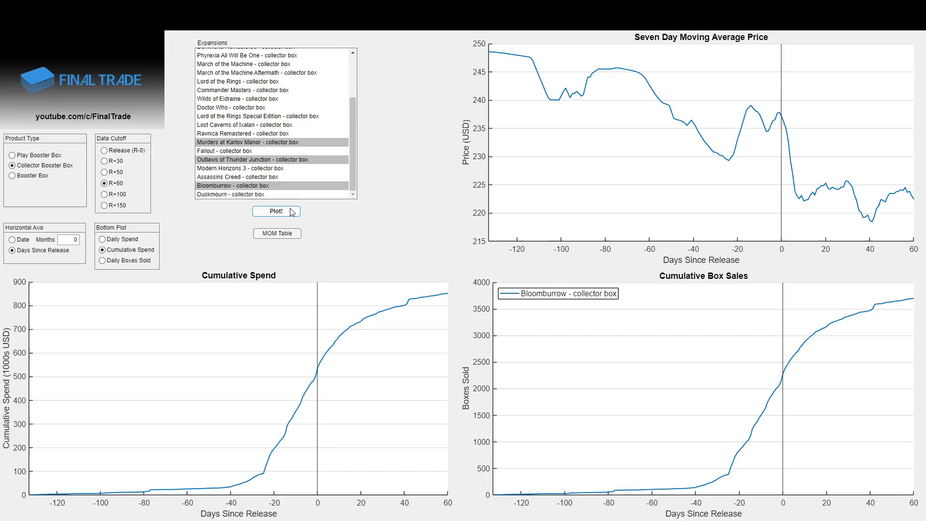
pyautogui.click(277, 211)
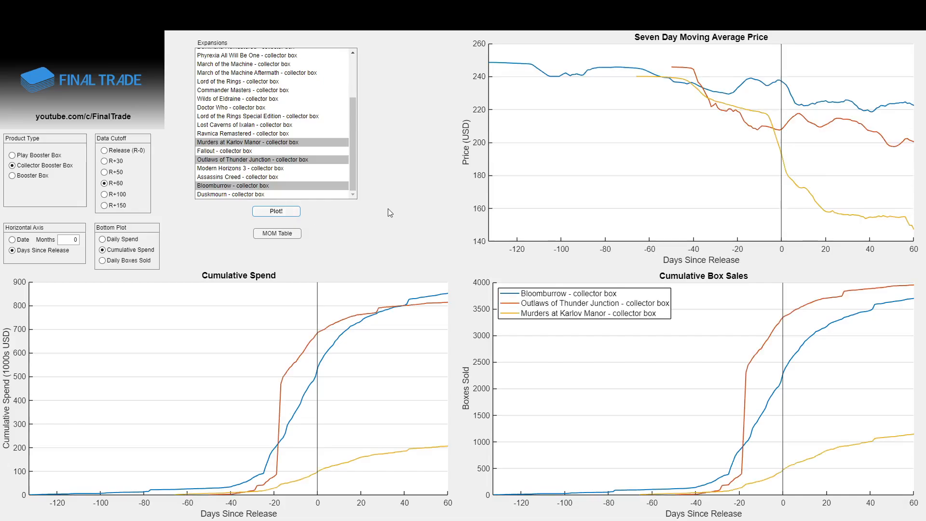
pyautogui.moveTo(394, 213)
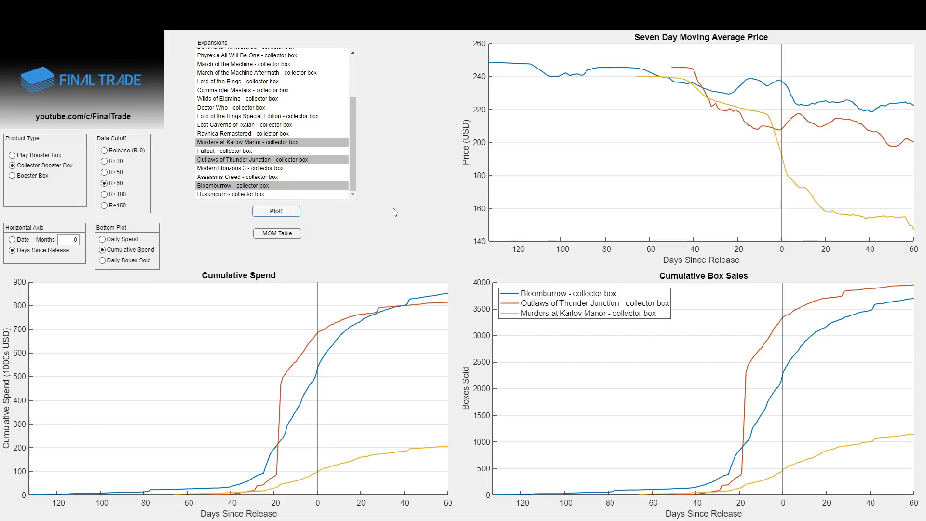
pyautogui.moveTo(401, 209)
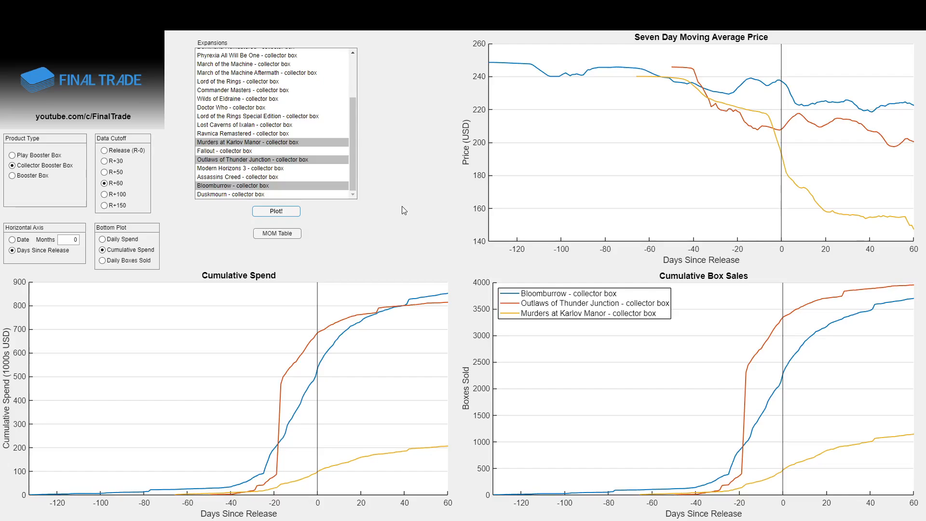
pyautogui.moveTo(444, 309)
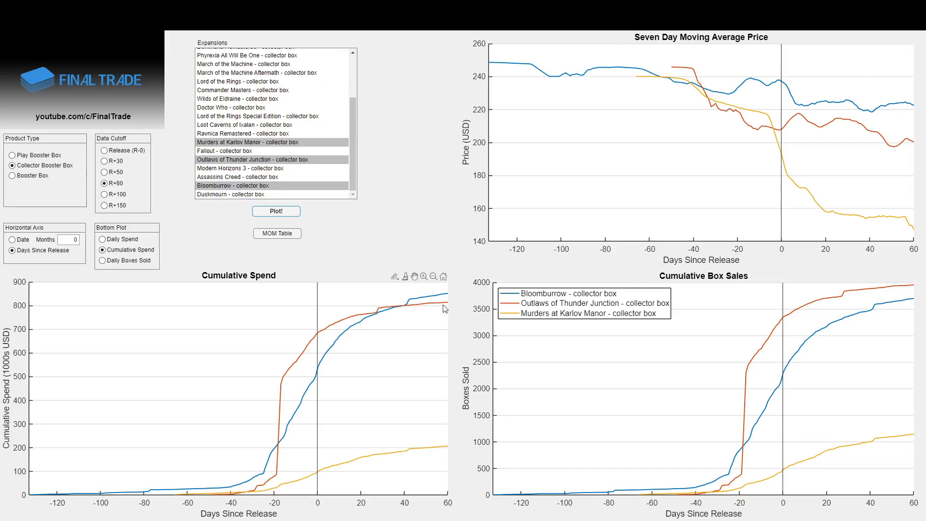
pyautogui.moveTo(431, 314)
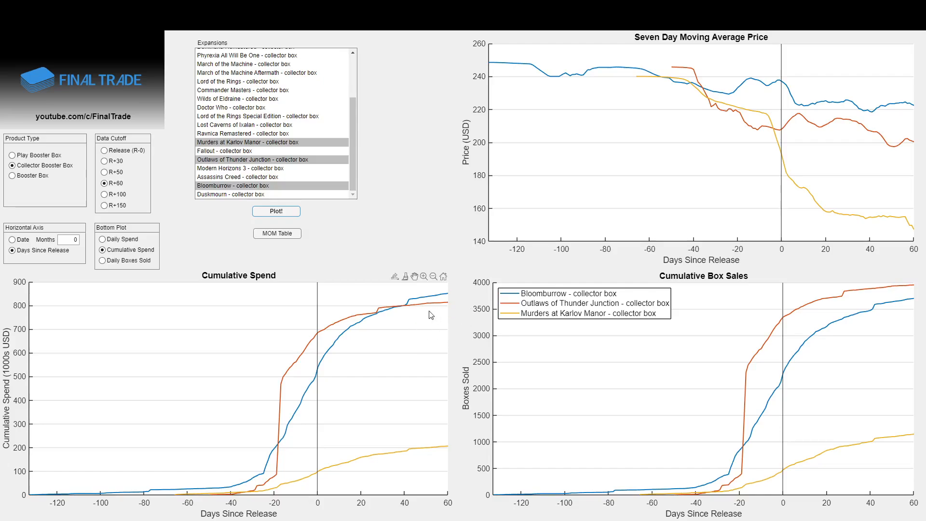
pyautogui.moveTo(433, 323)
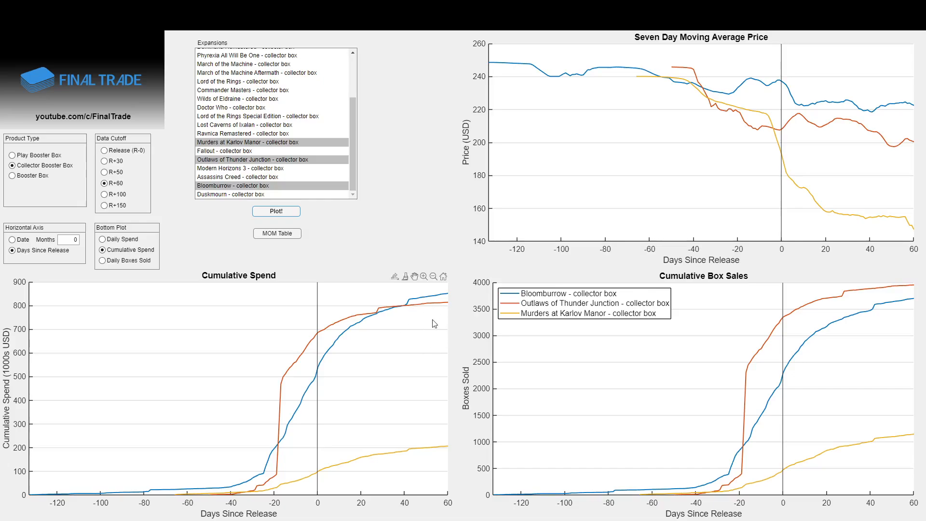
pyautogui.moveTo(458, 327)
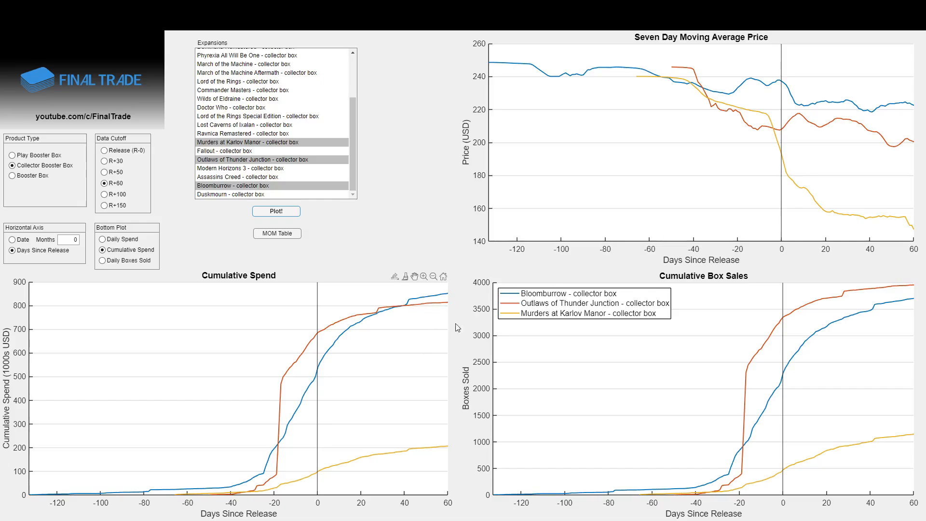
pyautogui.moveTo(403, 430)
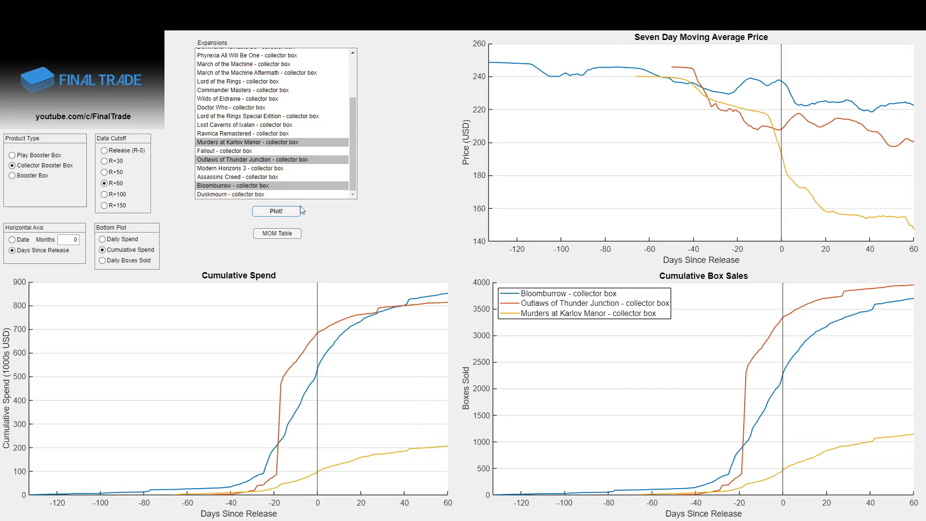
# Plot Bloomburrow against Lost Caverns of Ixalan, Wilds of Eldraine, March of the Machine and Phyrexia.
pyautogui.click(232, 185)
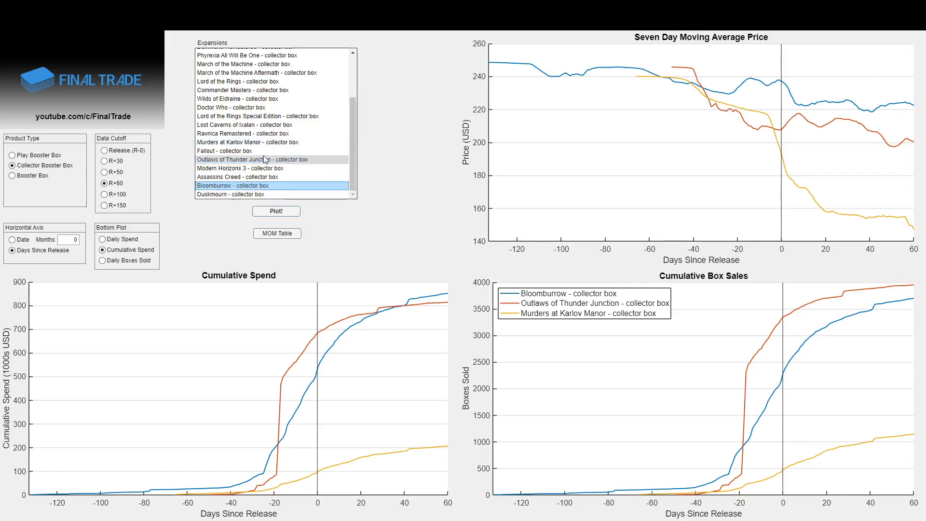
pyautogui.click(244, 124)
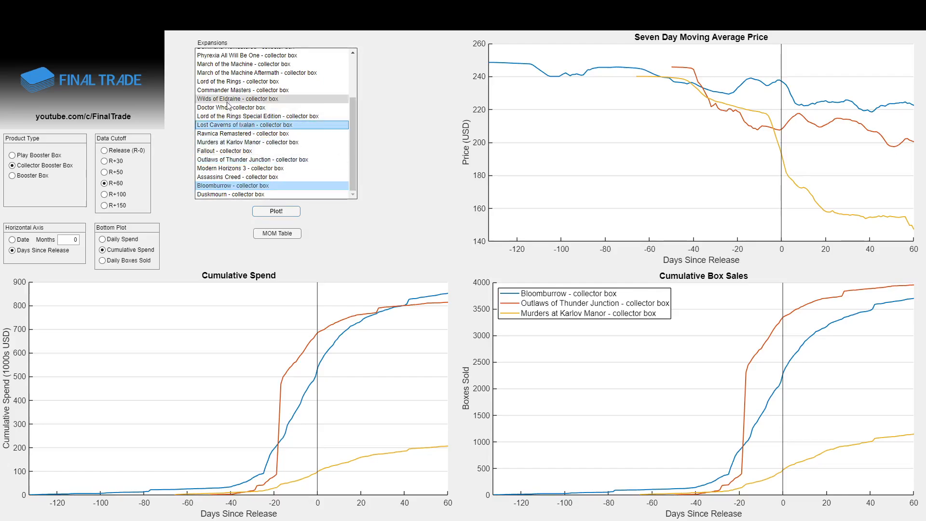
pyautogui.click(243, 64)
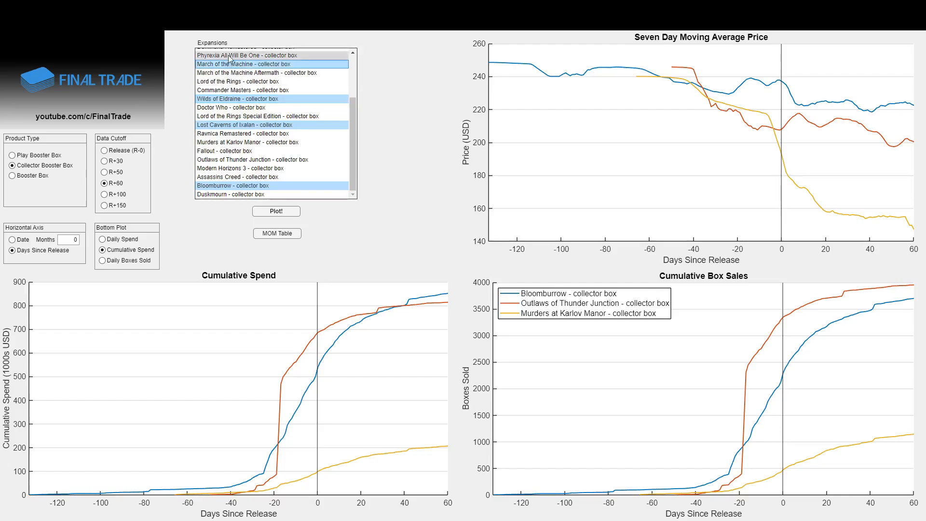
pyautogui.click(276, 211)
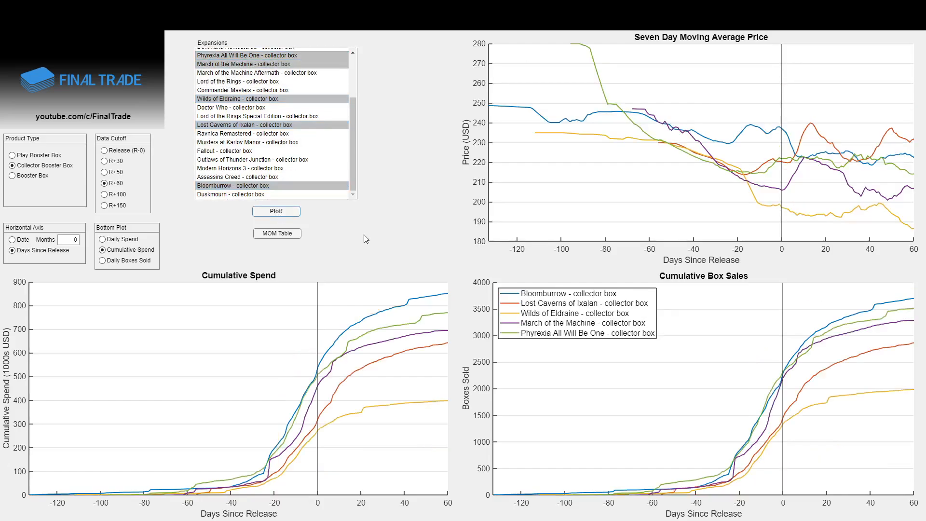
pyautogui.moveTo(463, 323)
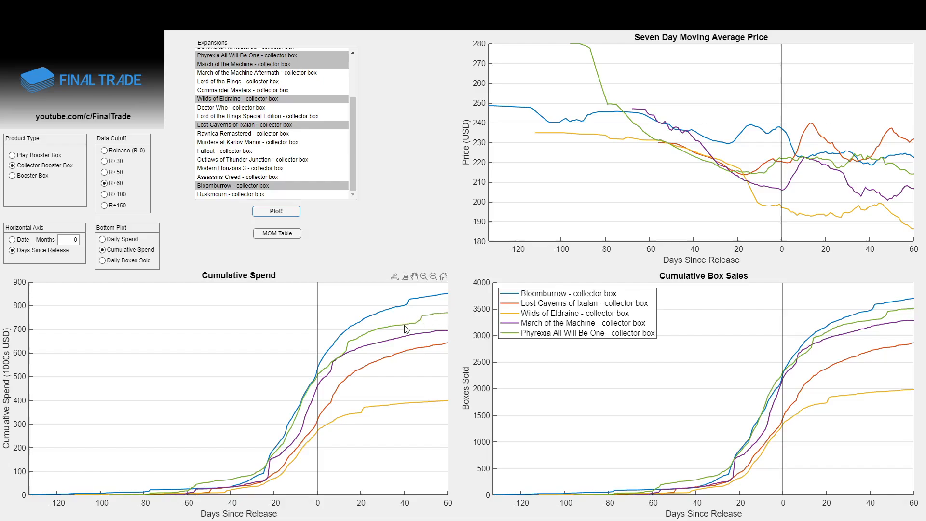
pyautogui.moveTo(440, 314)
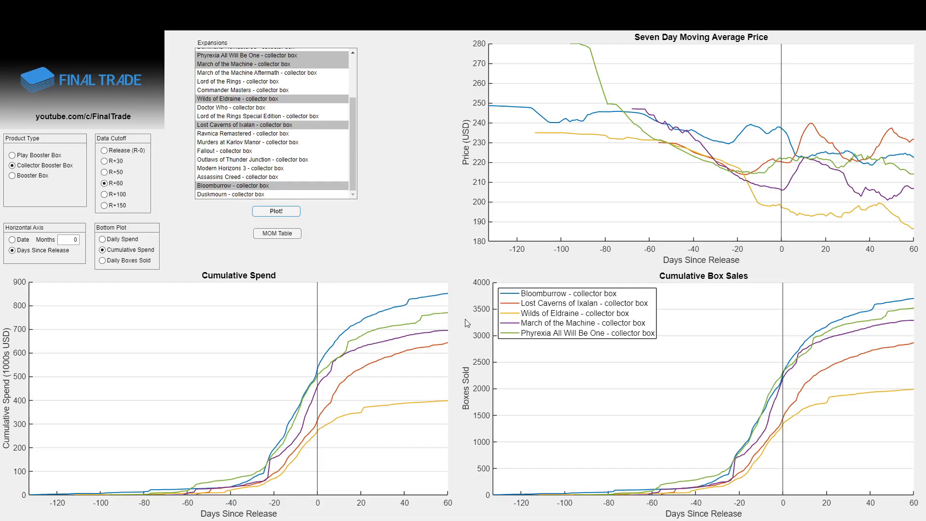
pyautogui.moveTo(435, 337)
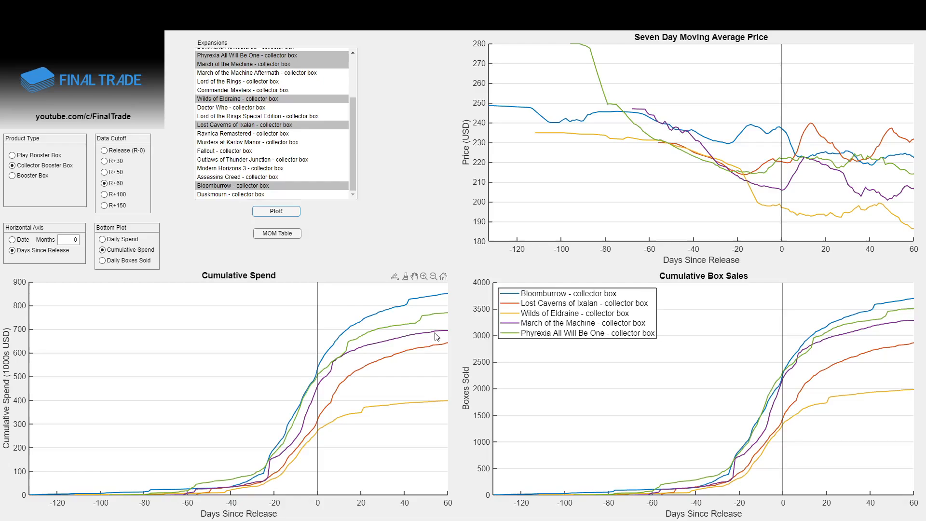
pyautogui.moveTo(405, 353)
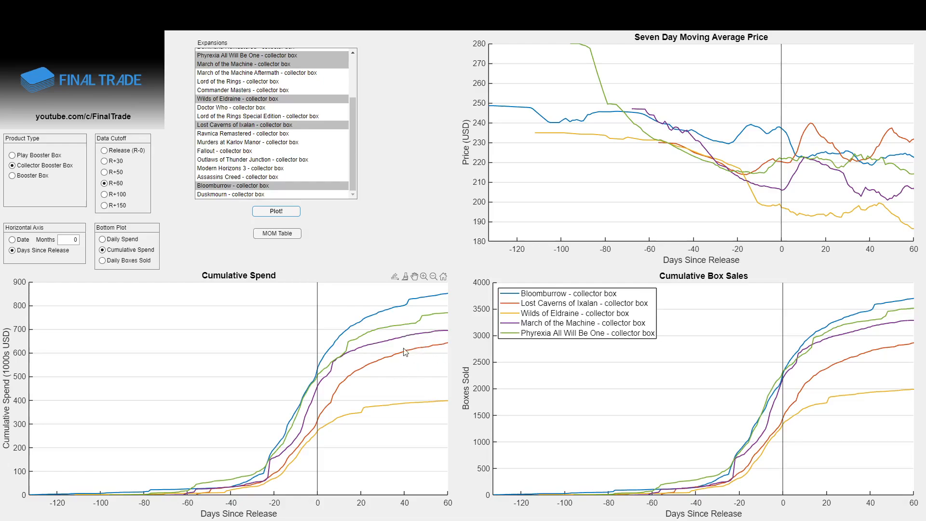
pyautogui.moveTo(399, 422)
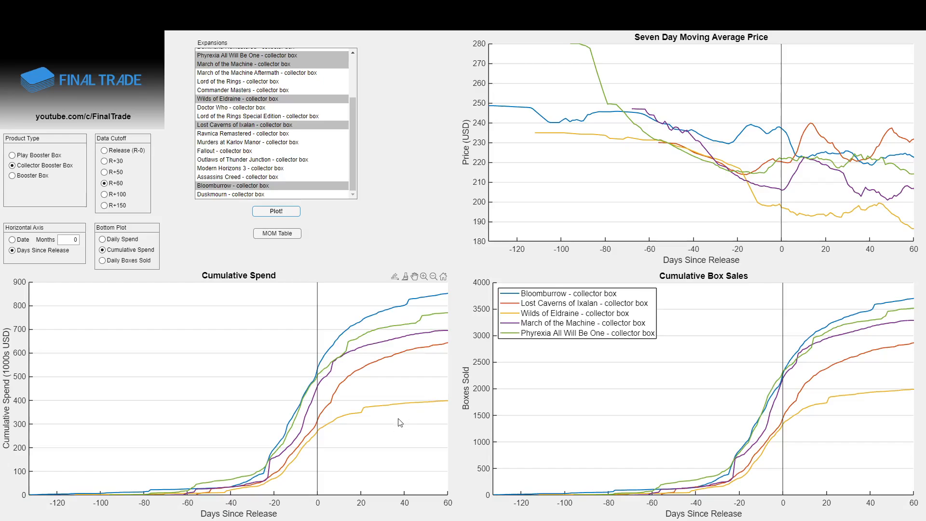
pyautogui.moveTo(434, 409)
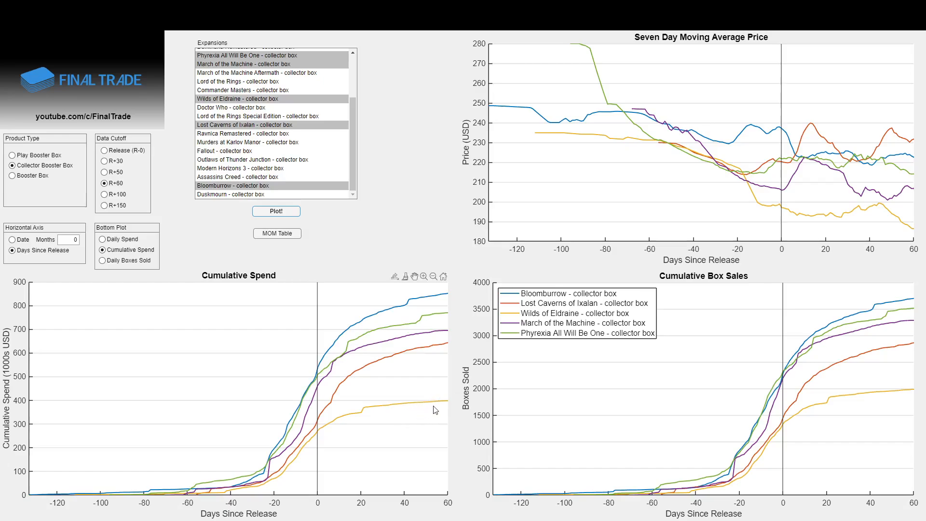
pyautogui.moveTo(440, 303)
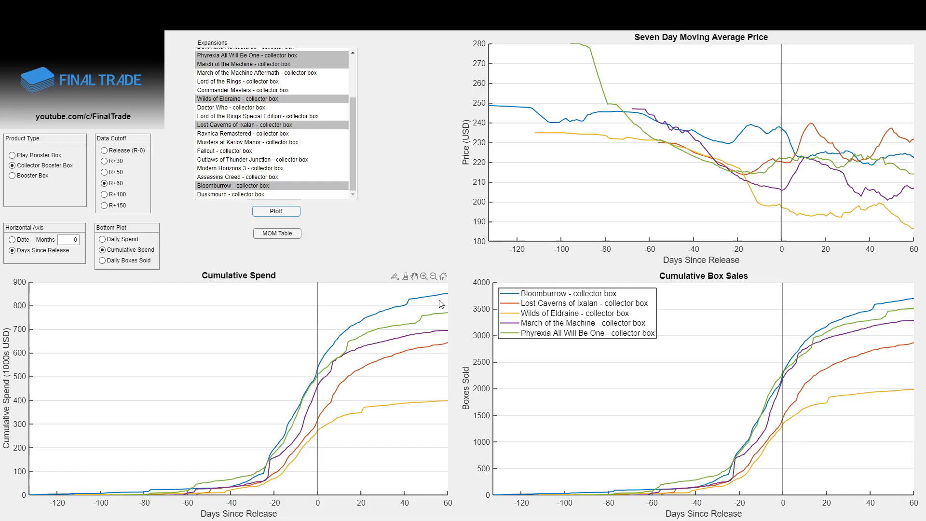
pyautogui.click(232, 186)
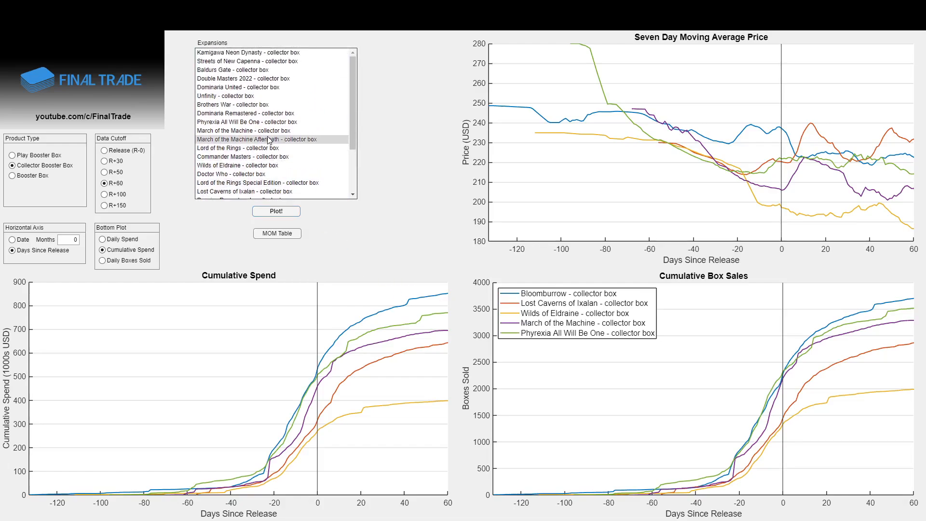
# Plot Bloomburrow against Brothers War, Streets of New Capenna, Kamigawa Neon Dynasty and Dominaria United.
pyautogui.click(233, 104)
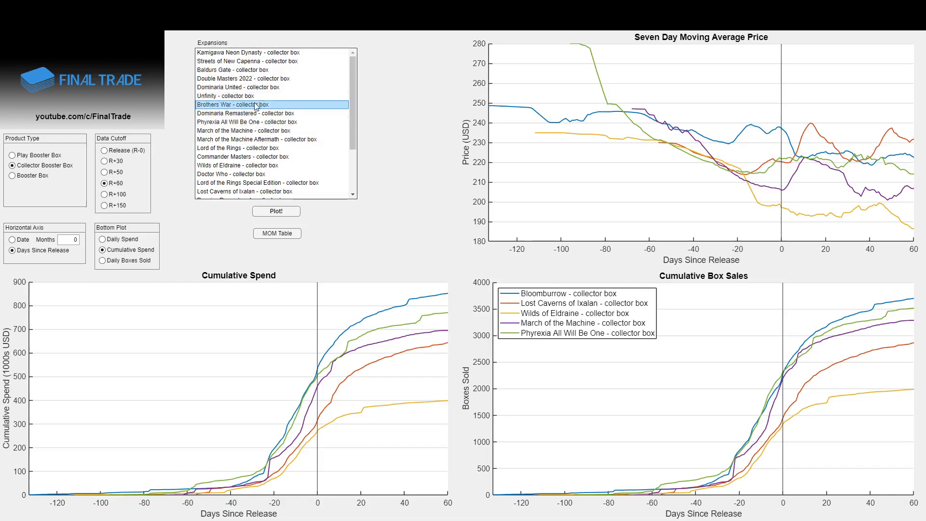
pyautogui.click(271, 60)
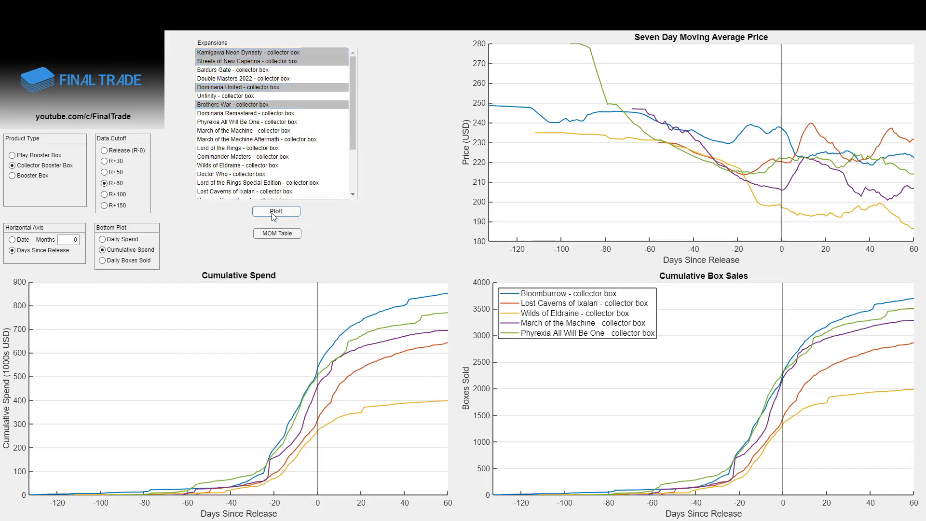
pyautogui.click(276, 212)
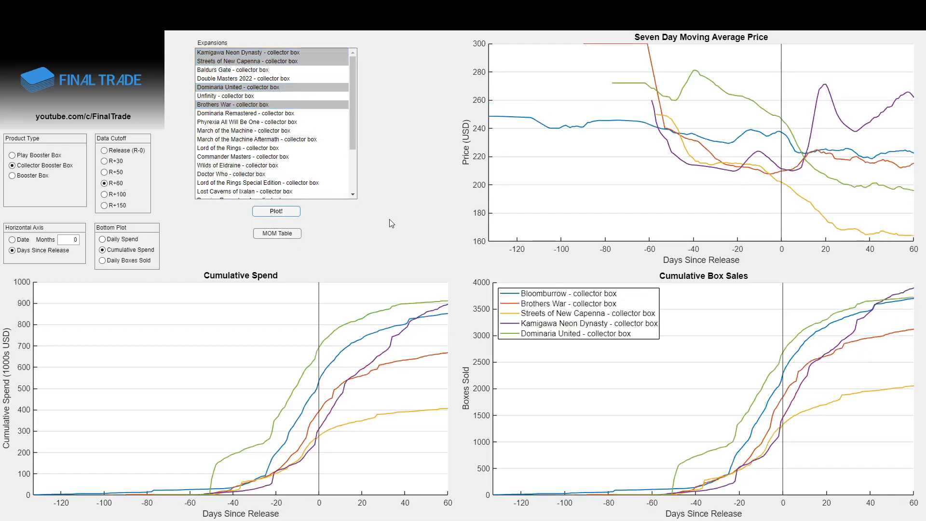
pyautogui.moveTo(434, 303)
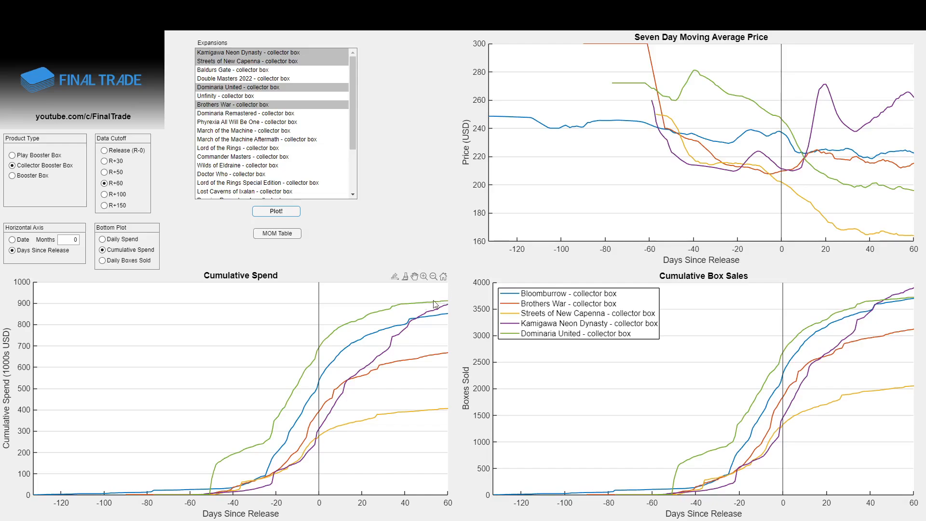
pyautogui.moveTo(427, 299)
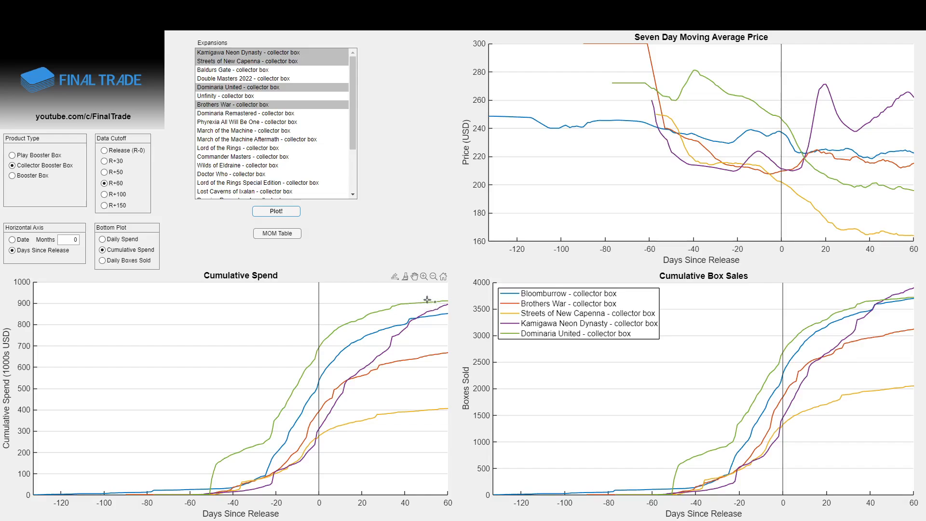
pyautogui.moveTo(415, 312)
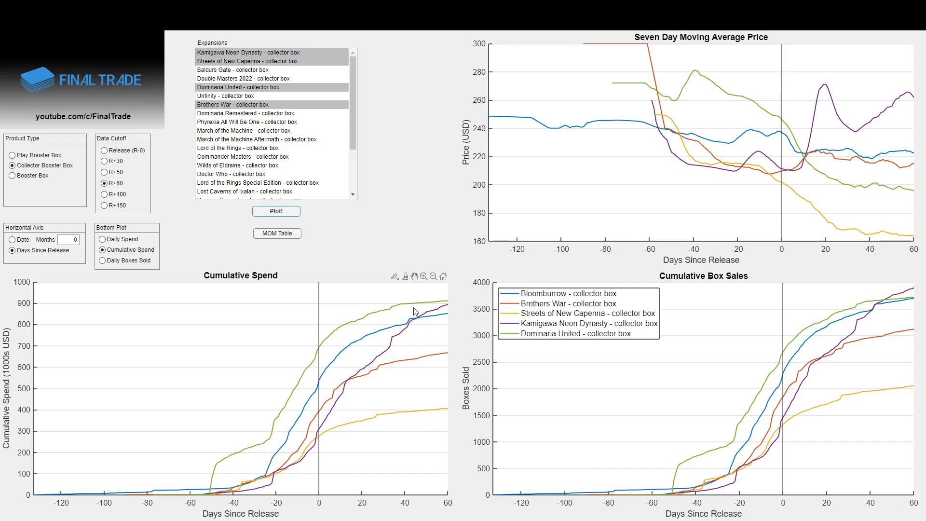
pyautogui.moveTo(434, 316)
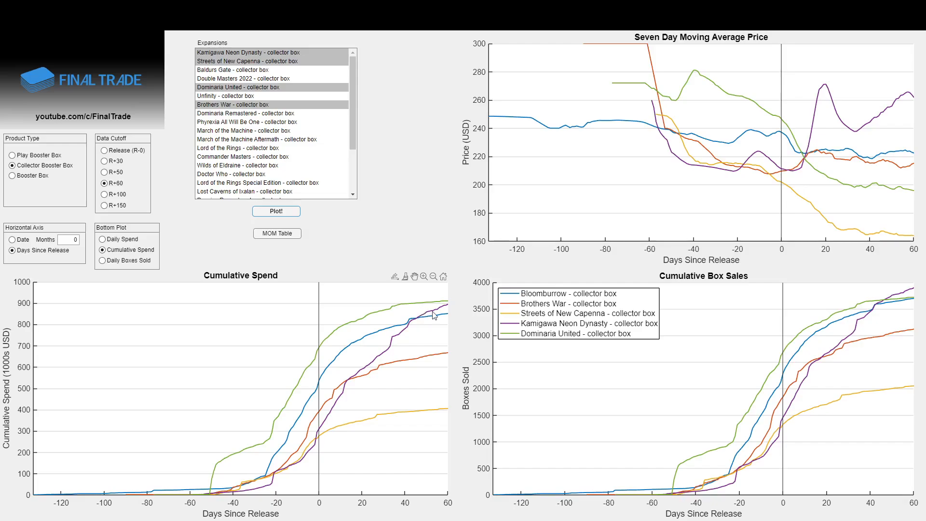
pyautogui.moveTo(417, 241)
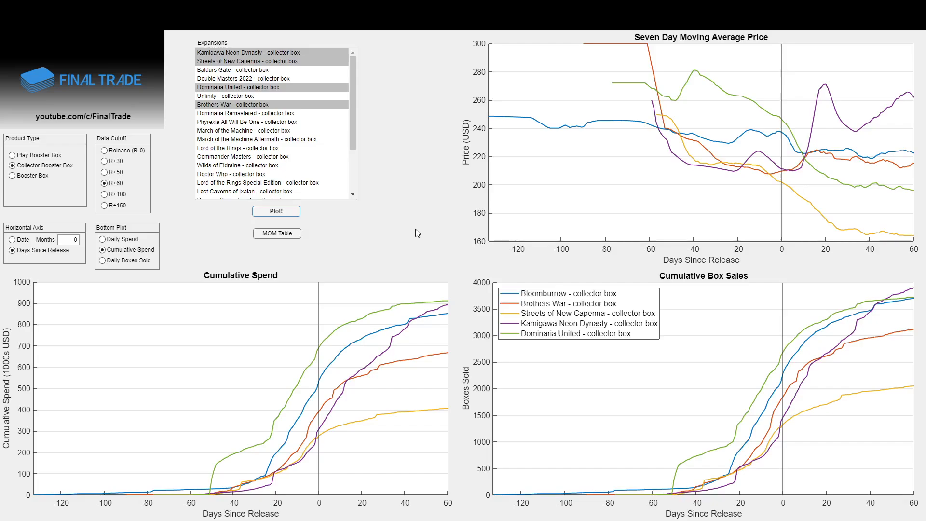
pyautogui.moveTo(411, 240)
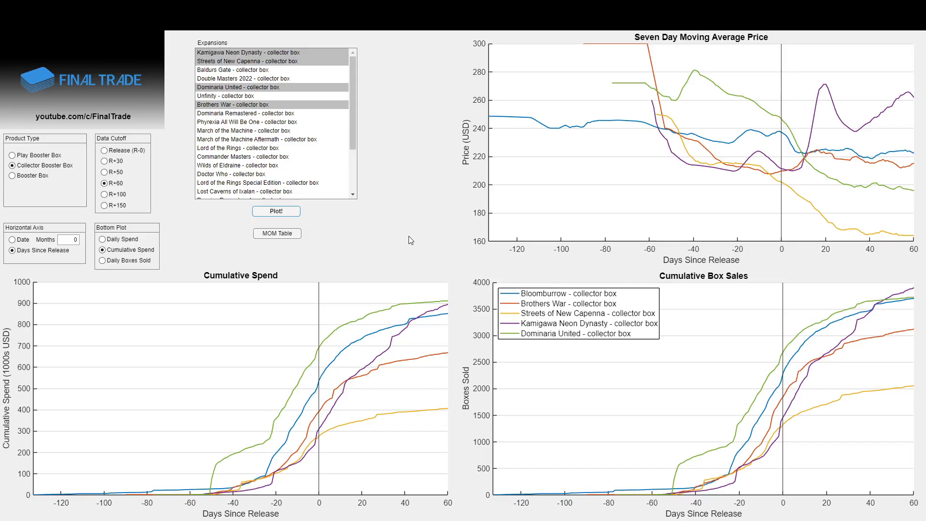
pyautogui.moveTo(404, 239)
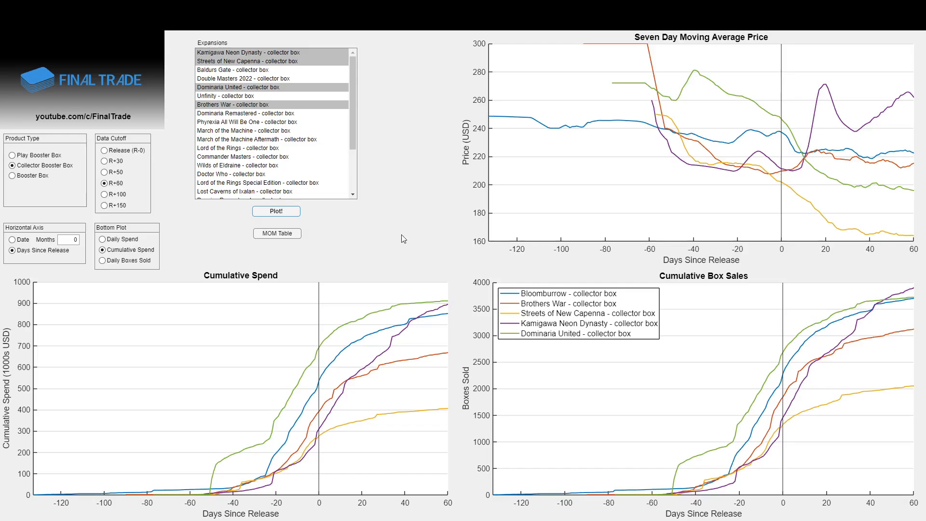
pyautogui.moveTo(448, 328)
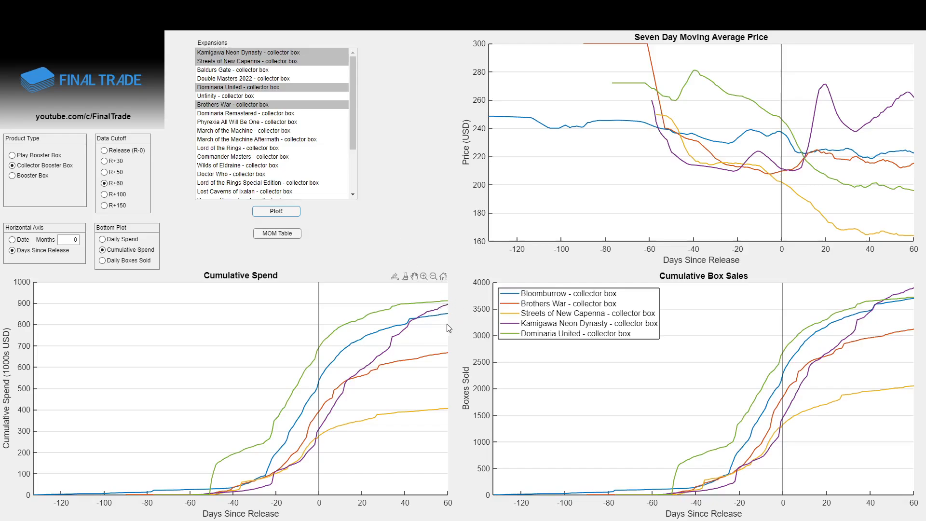
pyautogui.moveTo(436, 329)
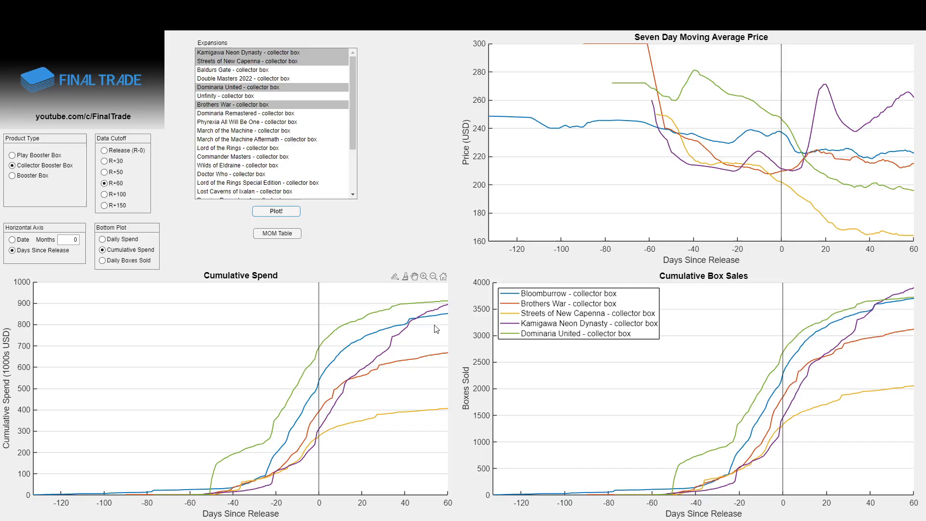
pyautogui.moveTo(438, 320)
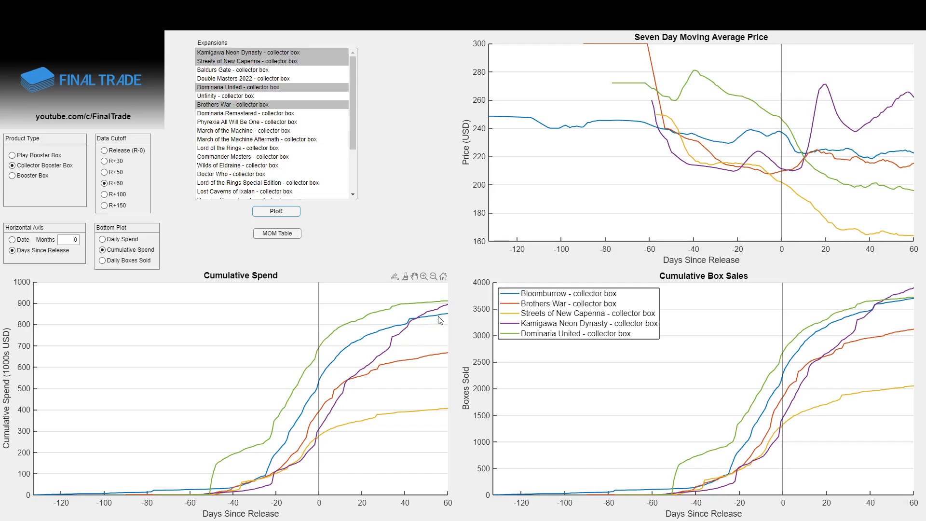
pyautogui.moveTo(437, 336)
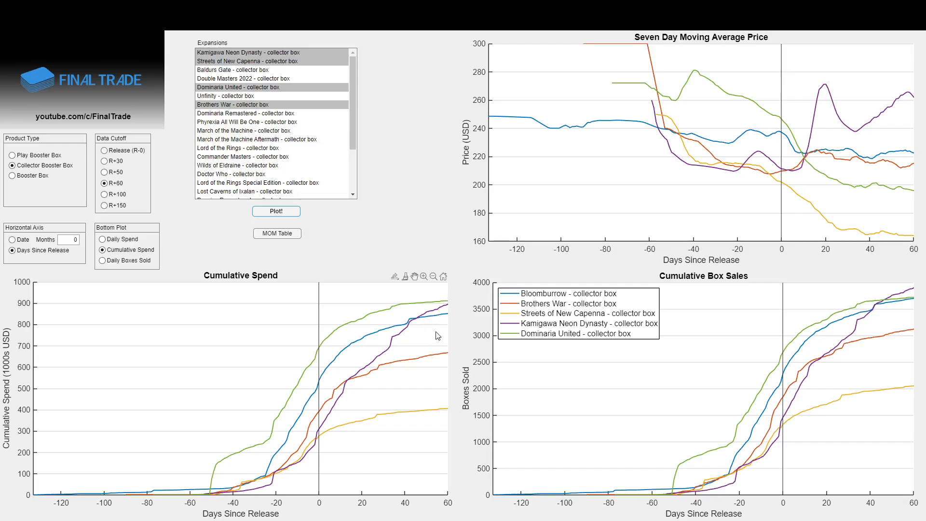
pyautogui.moveTo(436, 346)
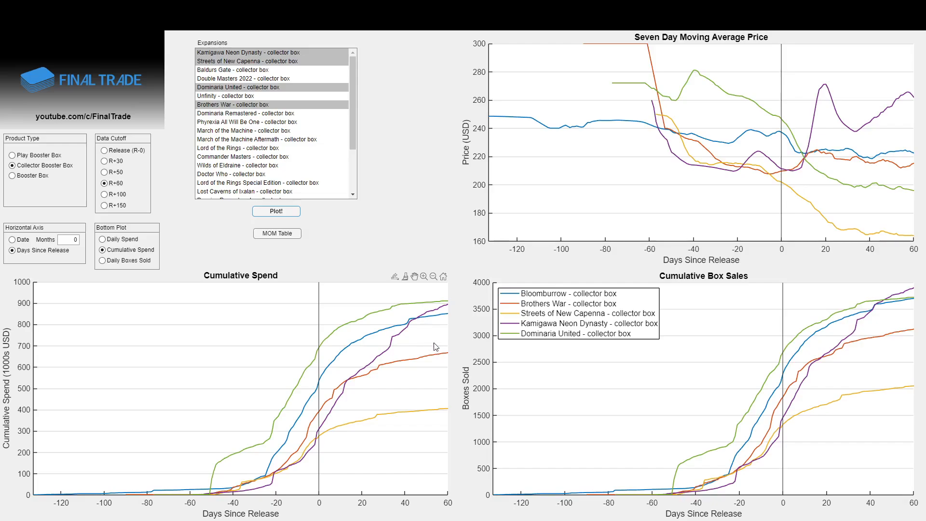
pyautogui.moveTo(426, 335)
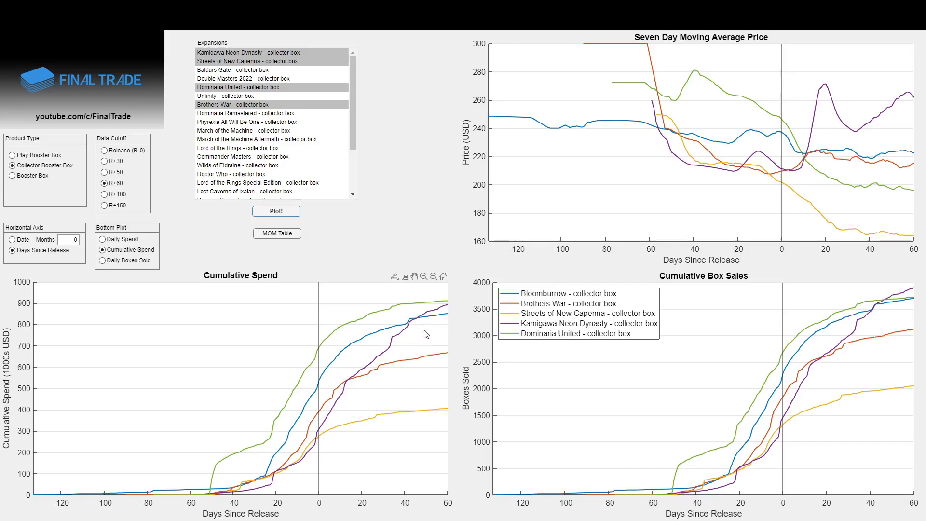
pyautogui.moveTo(444, 433)
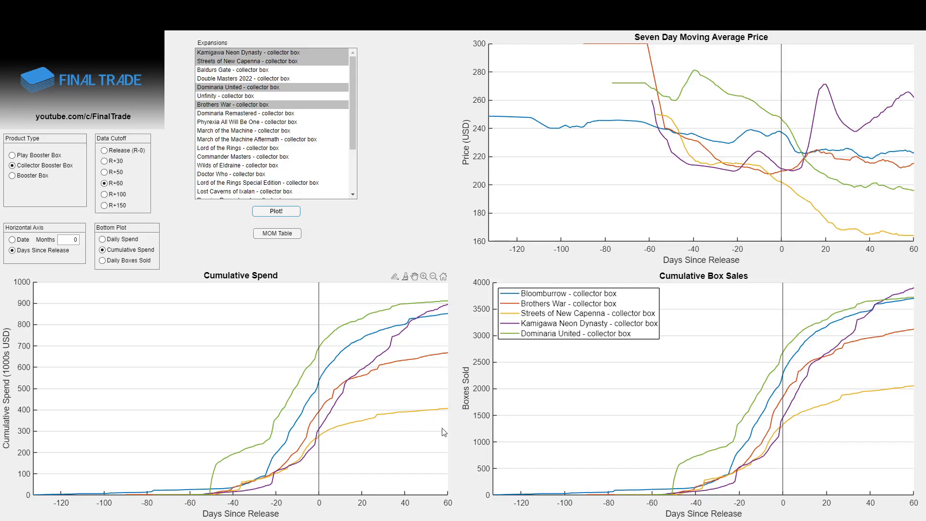
pyautogui.moveTo(426, 420)
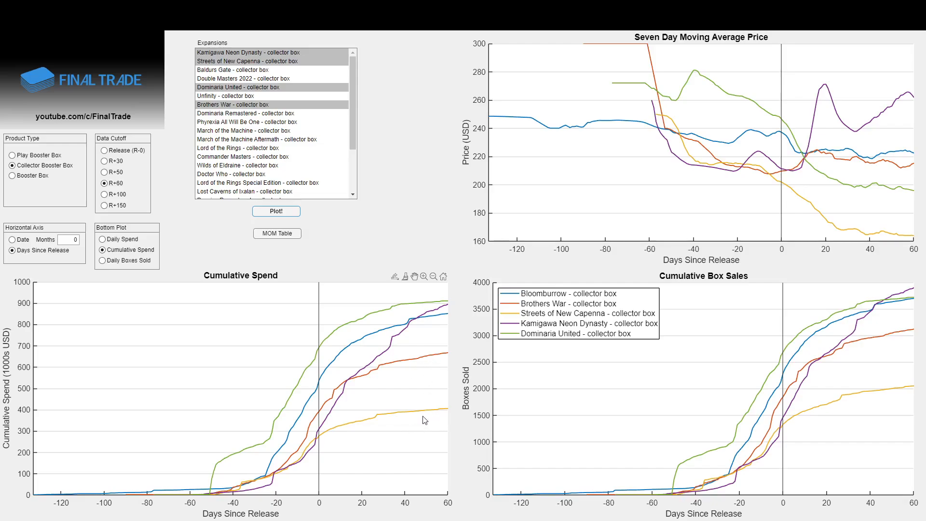
pyautogui.moveTo(400, 234)
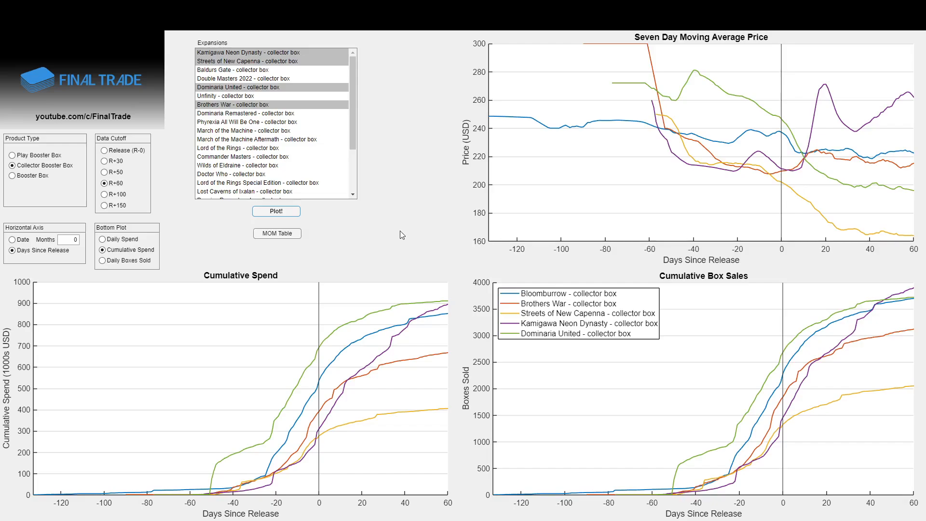
pyautogui.moveTo(395, 223)
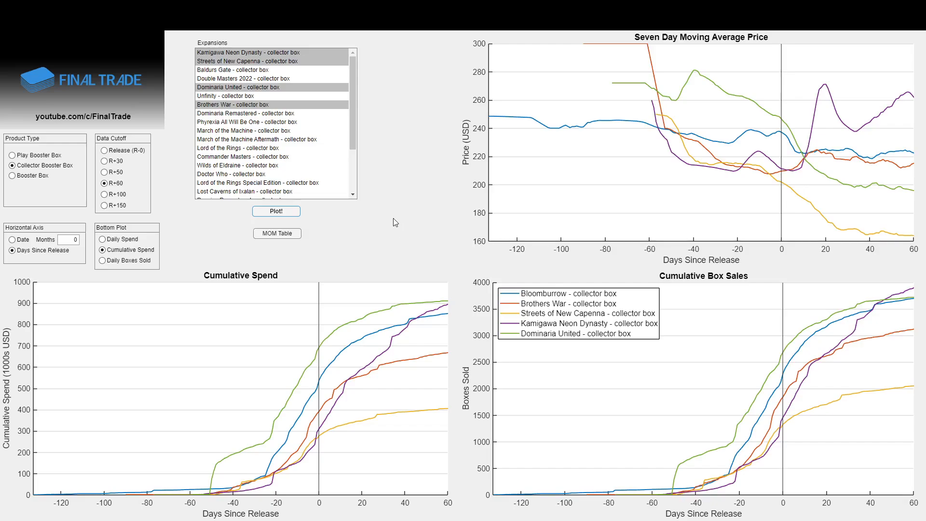
pyautogui.moveTo(400, 230)
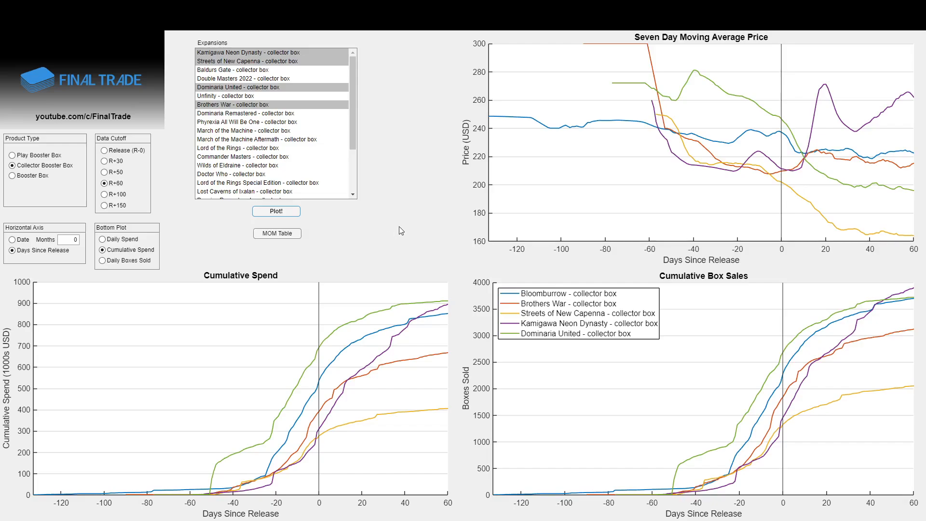
pyautogui.moveTo(401, 230)
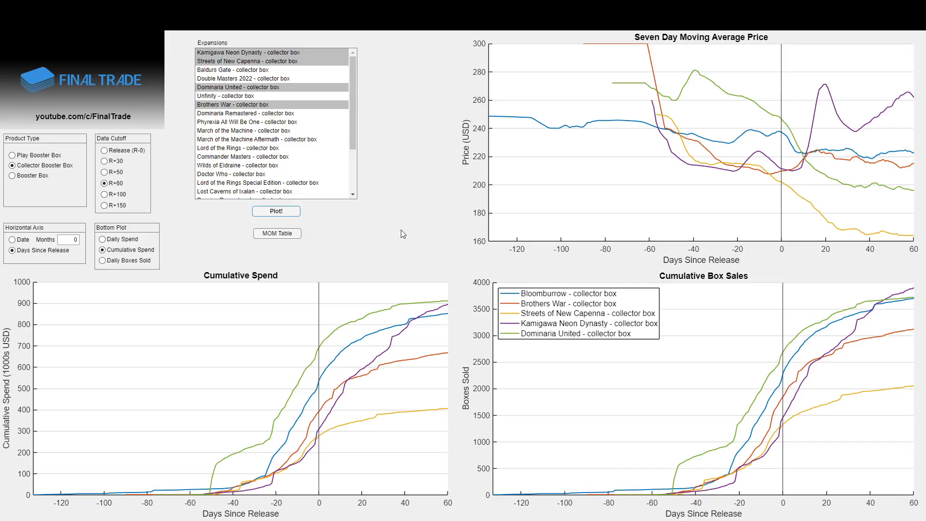
pyautogui.moveTo(414, 234)
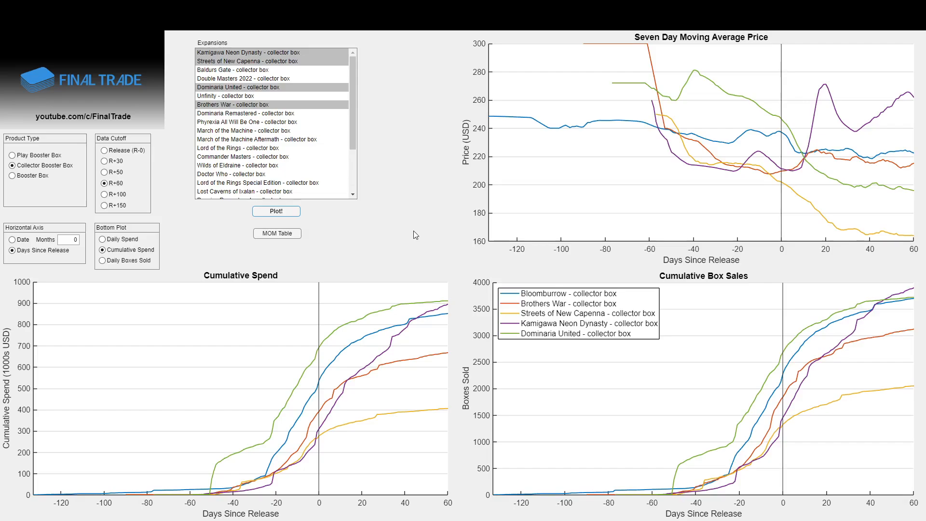
pyautogui.moveTo(407, 230)
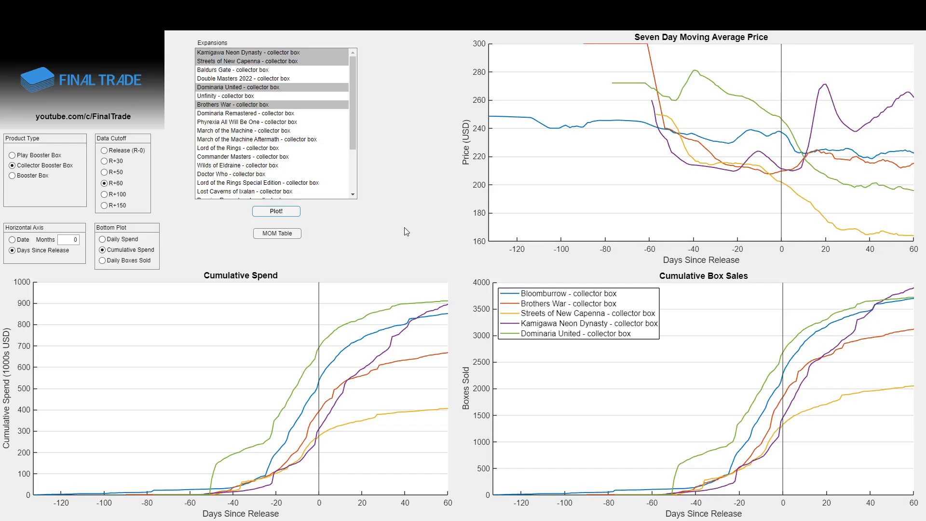
pyautogui.moveTo(381, 217)
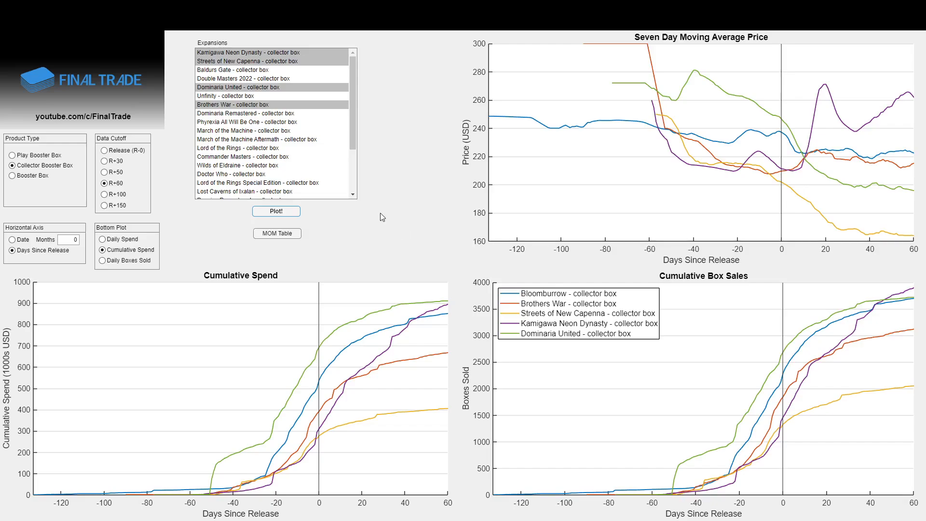
pyautogui.moveTo(404, 226)
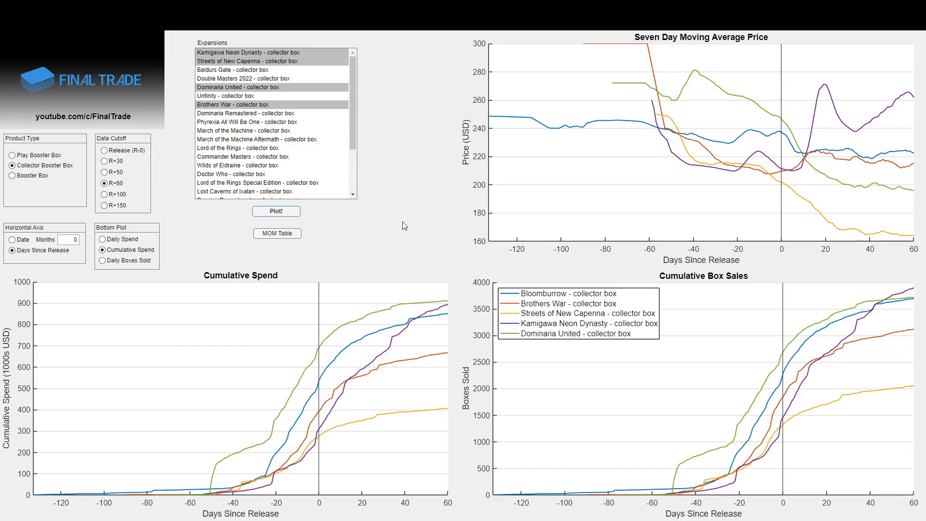
pyautogui.moveTo(401, 240)
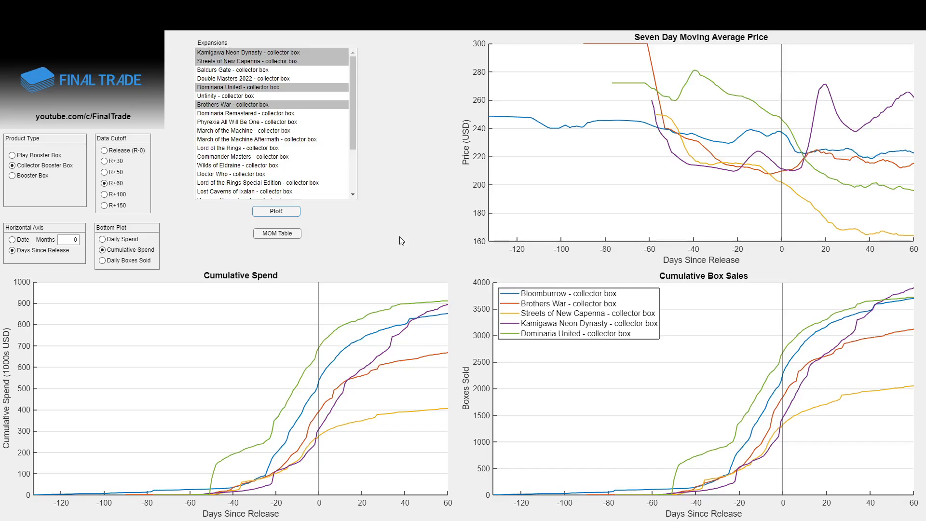
pyautogui.moveTo(394, 225)
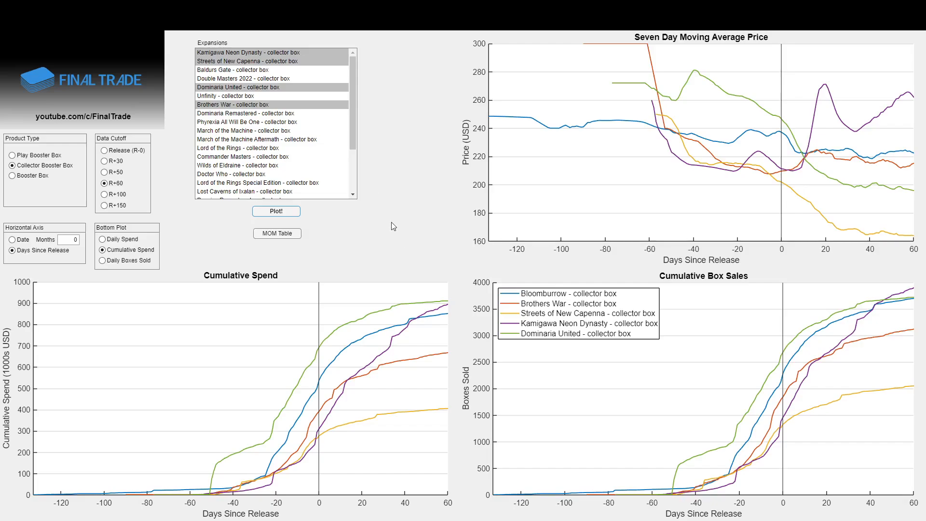
pyautogui.moveTo(414, 264)
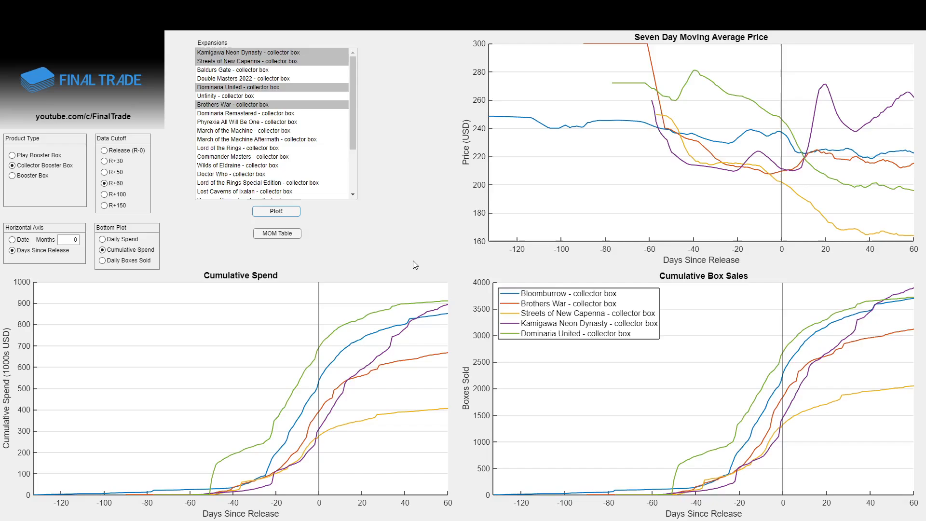
pyautogui.moveTo(402, 234)
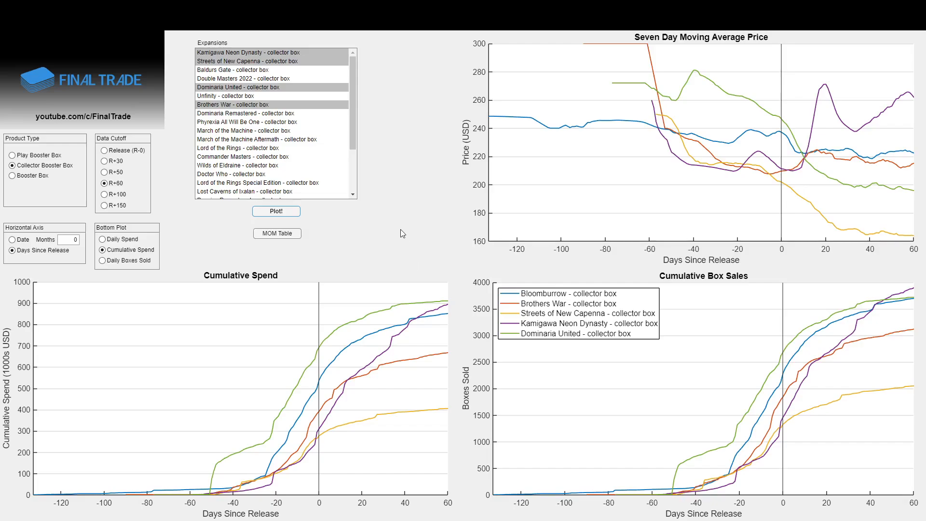
pyautogui.moveTo(389, 221)
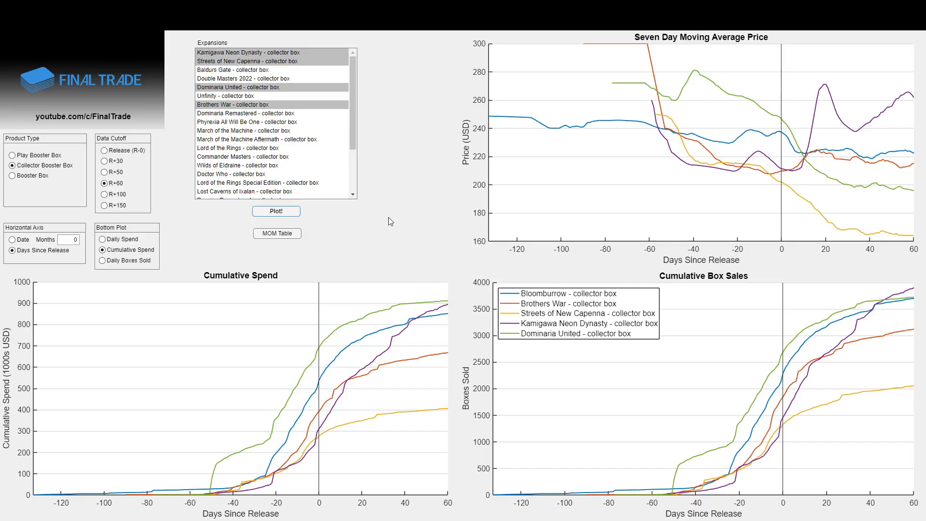